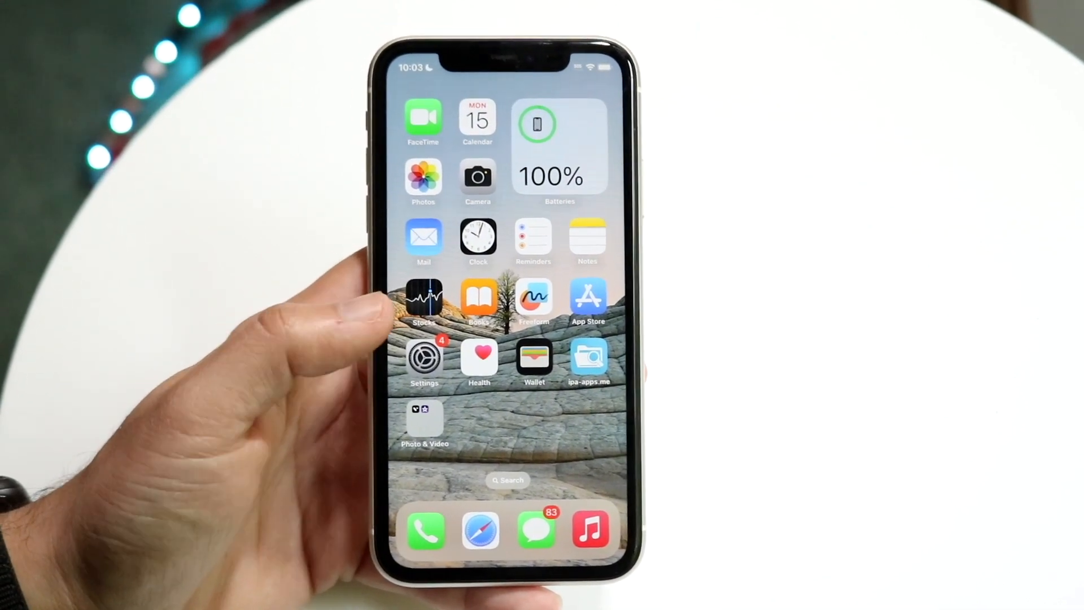
Launch the Settings app from the Home Screen
click(424, 358)
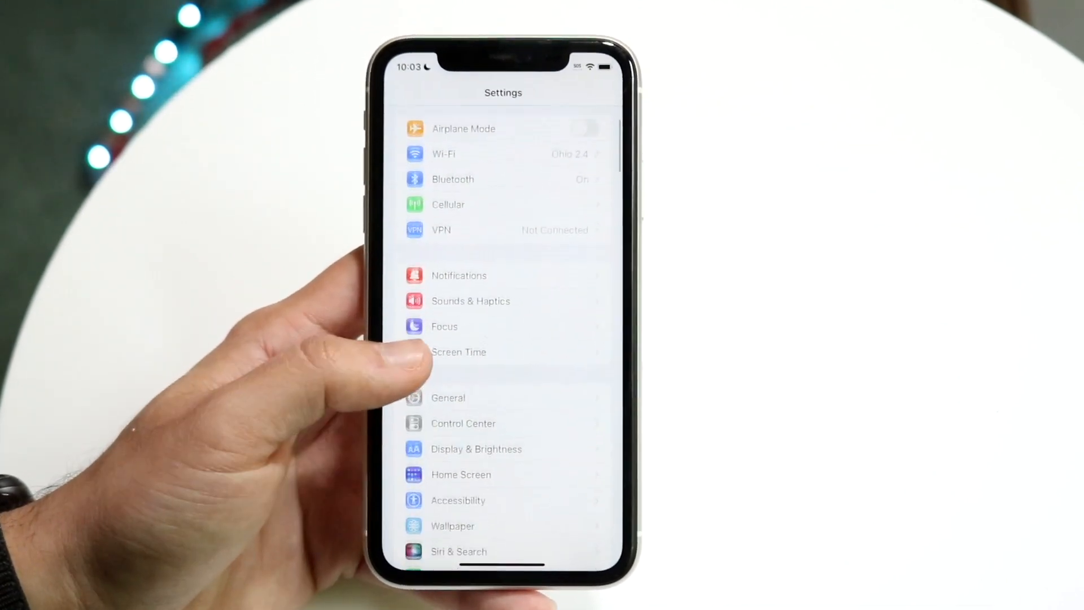
Go into General and then the Date & Time settings
click(448, 396)
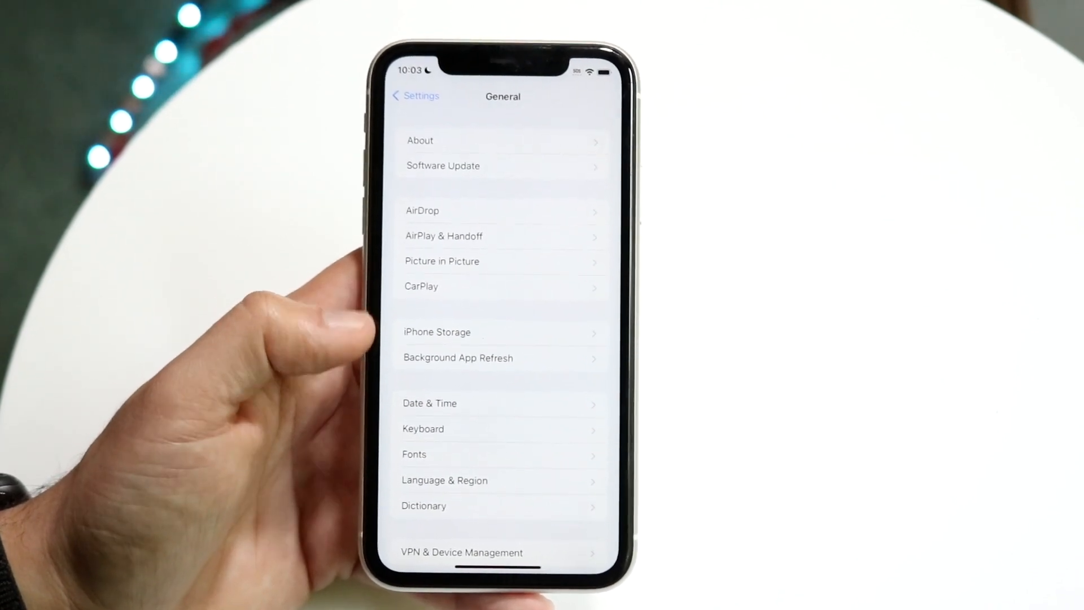
click(429, 403)
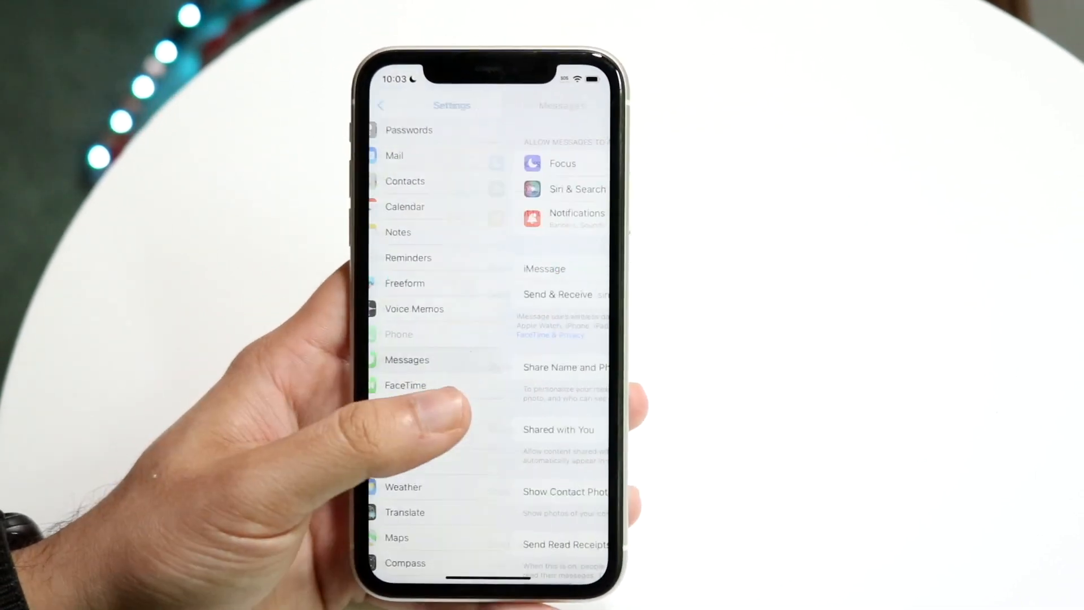
Check the FaceTime settings, then return to the General settings page
click(383, 105)
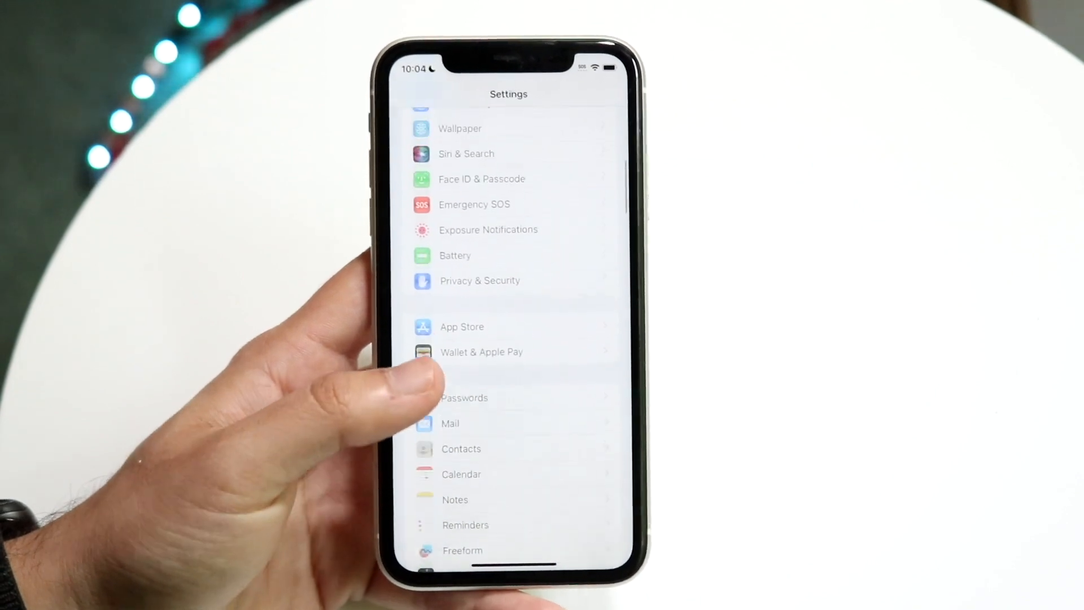
scroll(down, 3)
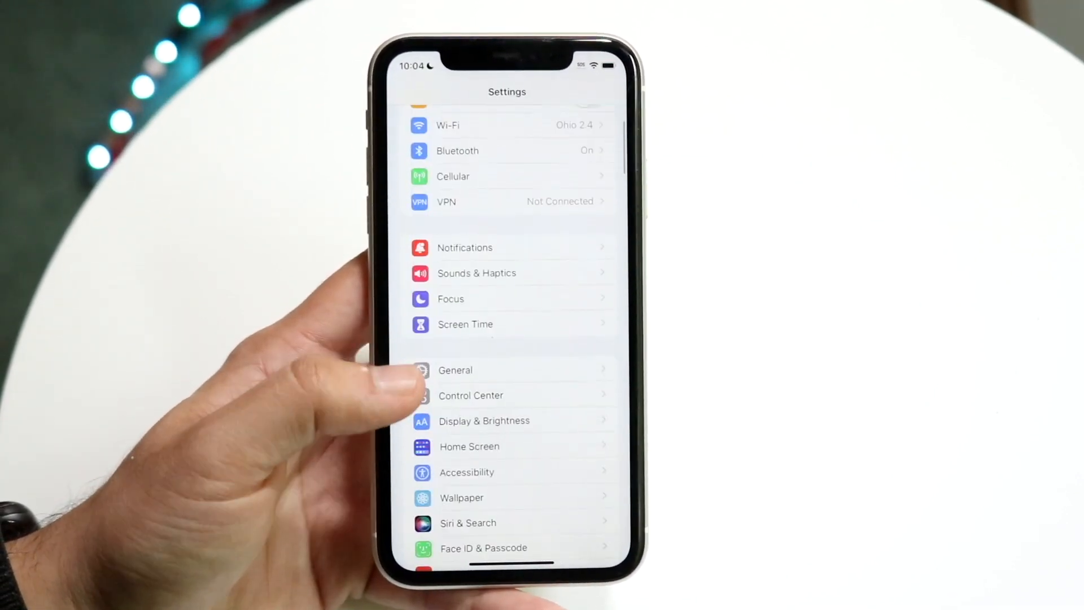
click(455, 370)
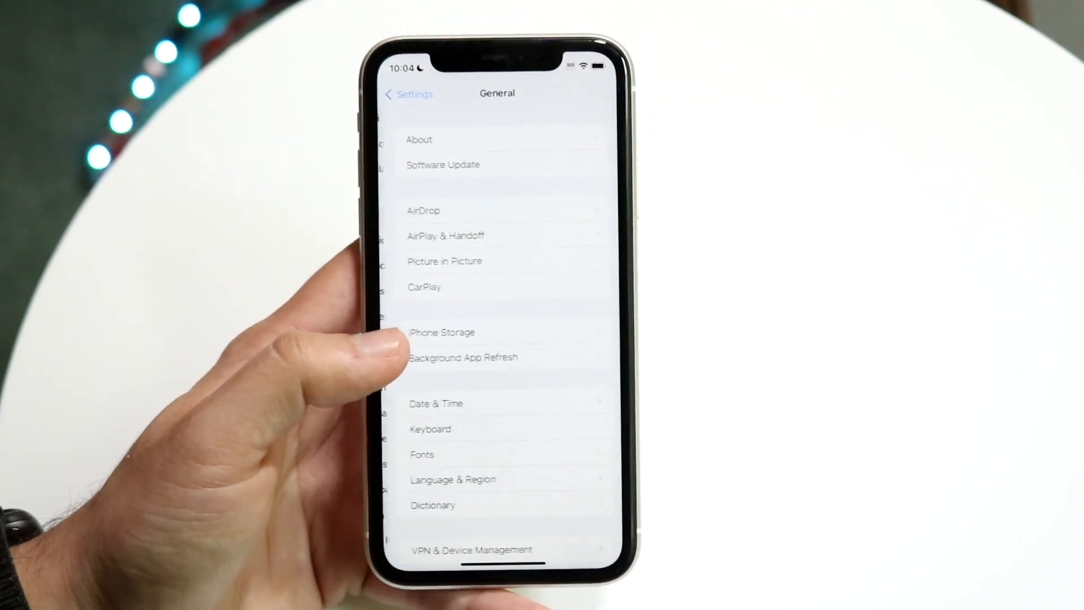